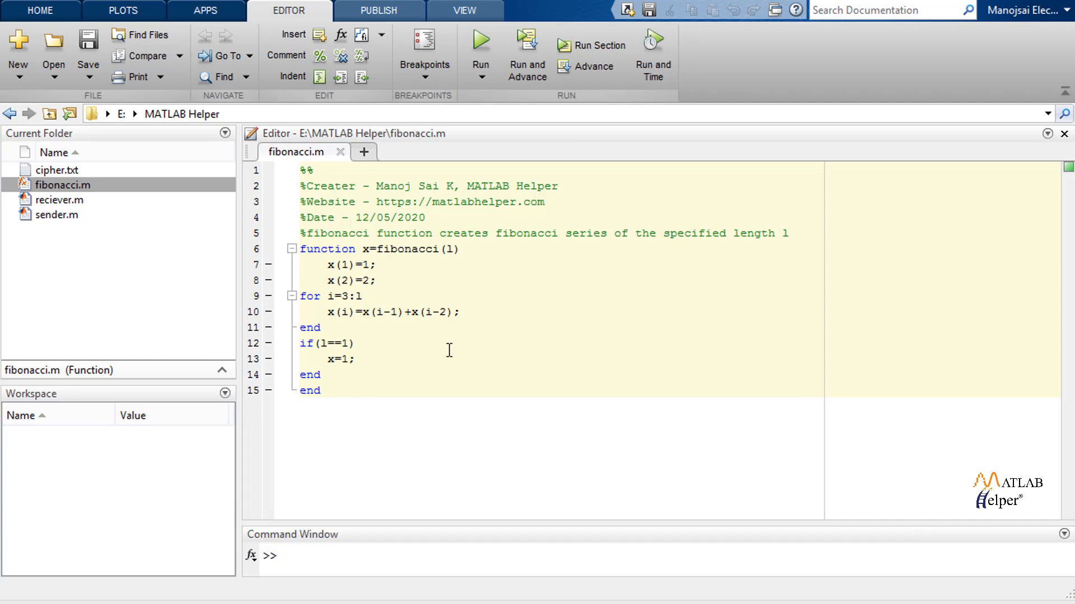
Open sender.m from the Current Folder into the editor beside fibonacci.m.
{"action": "left_click", "coordinate": [56, 215]}
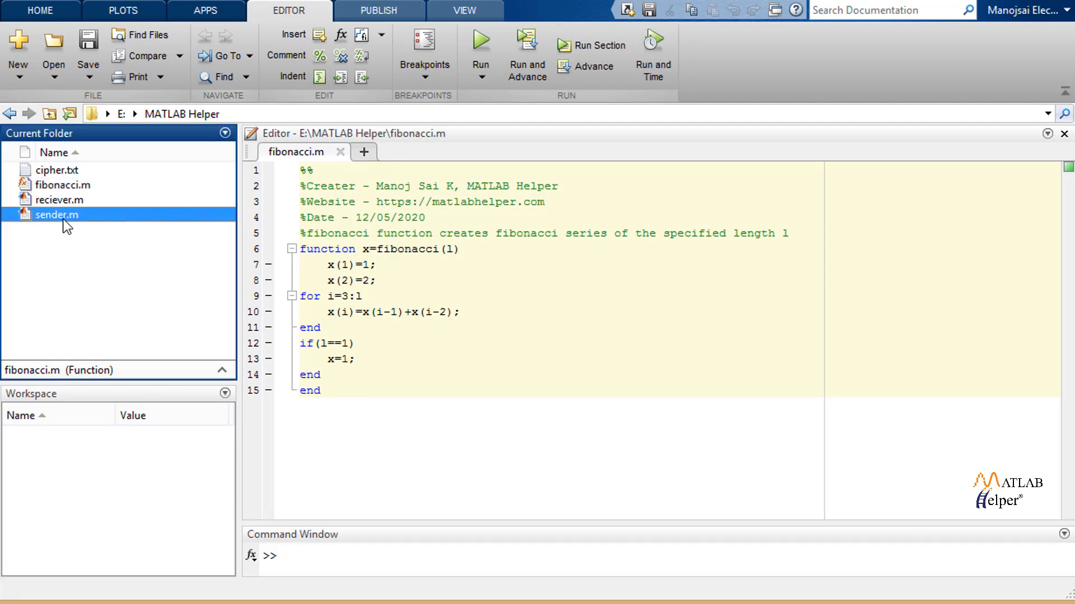
{"action": "double_click", "coordinate": [56, 215]}
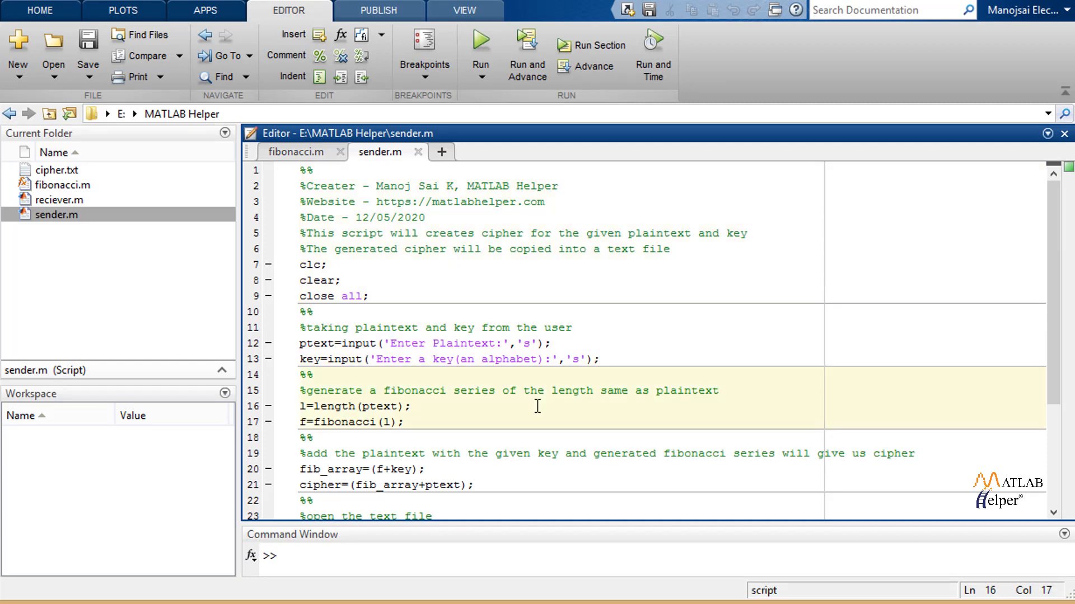
{"action": "mouse_move", "coordinate": [475, 420]}
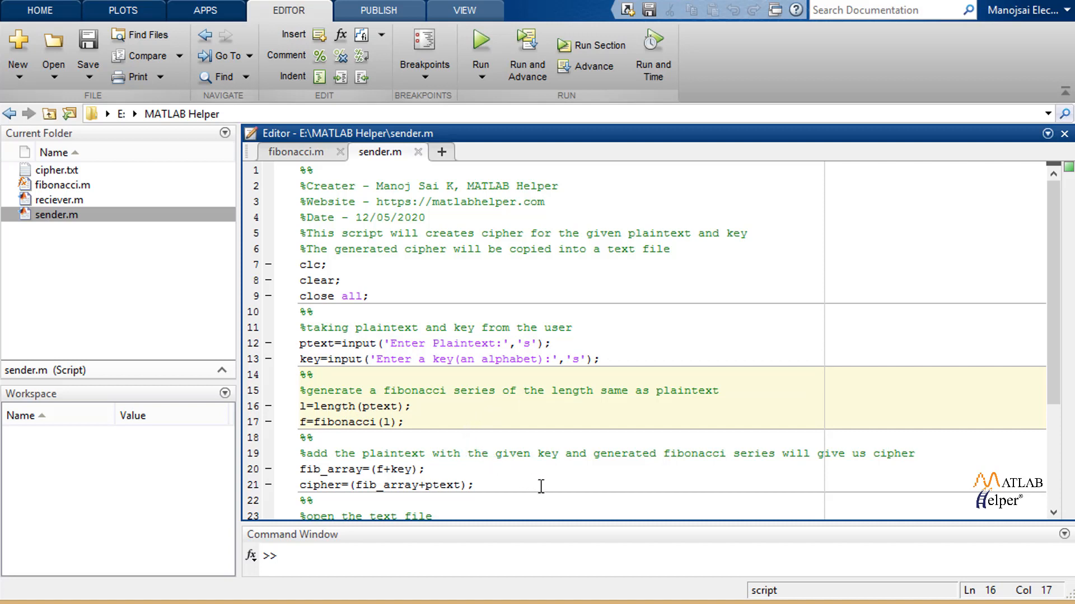
Focus the sender.m section that adds key and Fibonacci series and writes cipher.txt.
{"action": "left_click", "coordinate": [476, 485]}
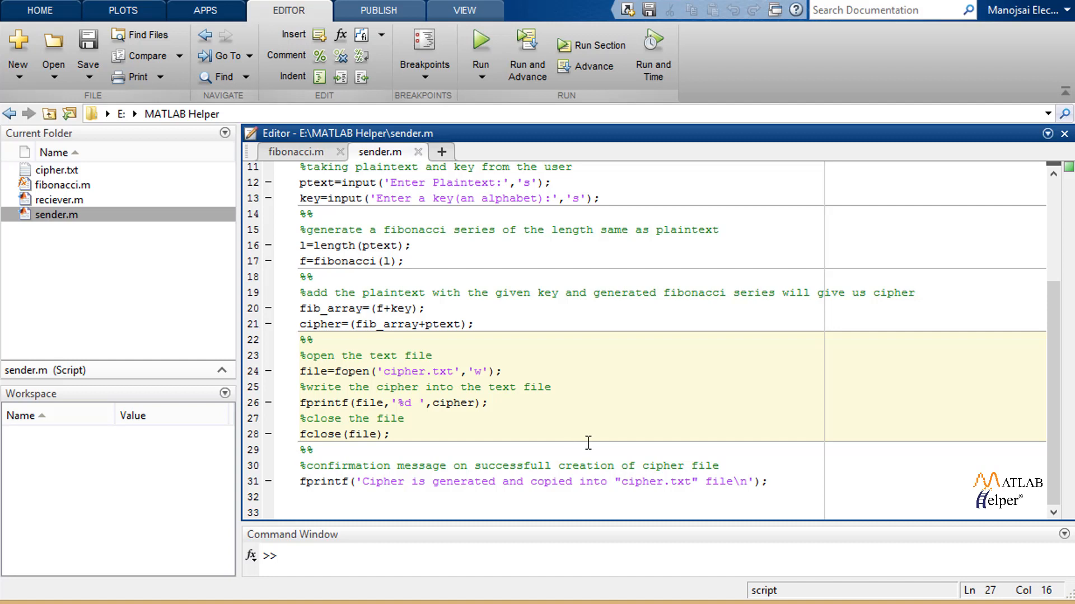
{"action": "mouse_move", "coordinate": [629, 451]}
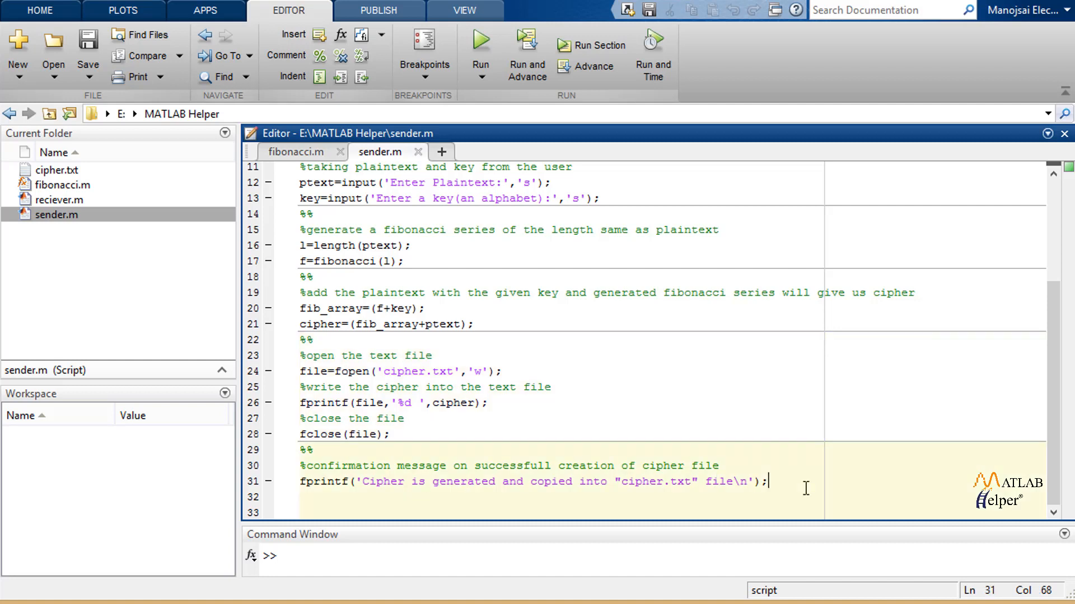
{"action": "mouse_move", "coordinate": [802, 488]}
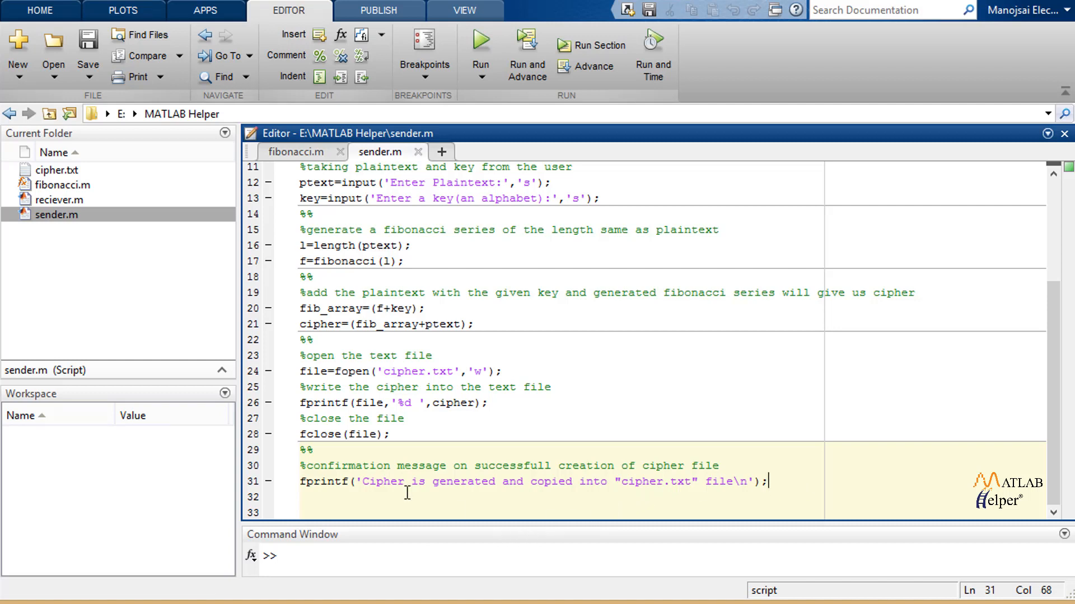
{"action": "mouse_move", "coordinate": [70, 212]}
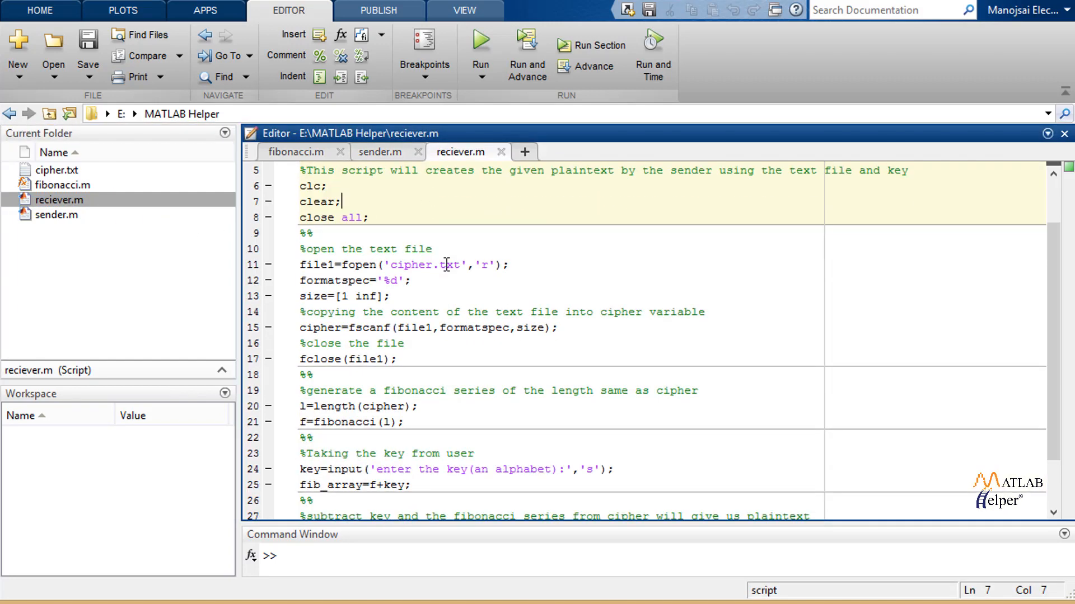
{"action": "left_click", "coordinate": [544, 299]}
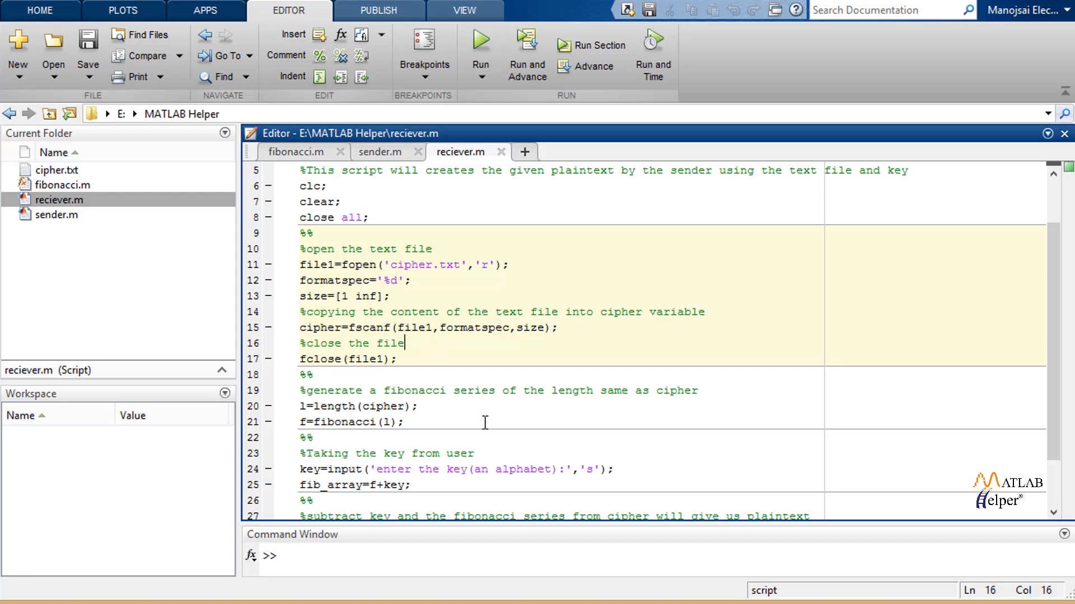
{"action": "left_click", "coordinate": [404, 422]}
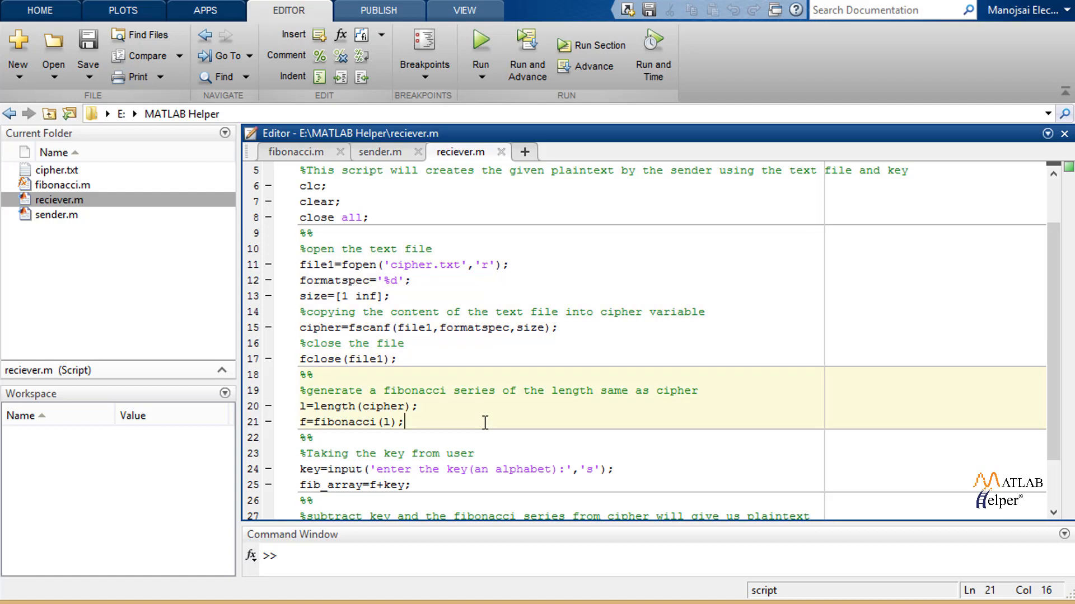
{"action": "mouse_move", "coordinate": [632, 494]}
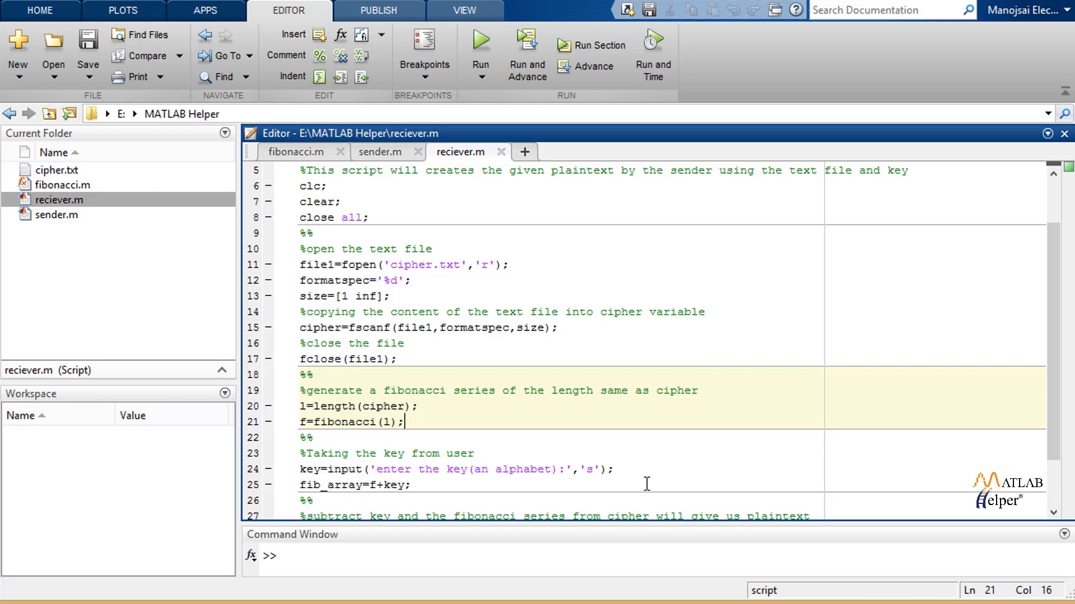
{"action": "scroll", "scroll_direction": "down", "scroll_amount": 3}
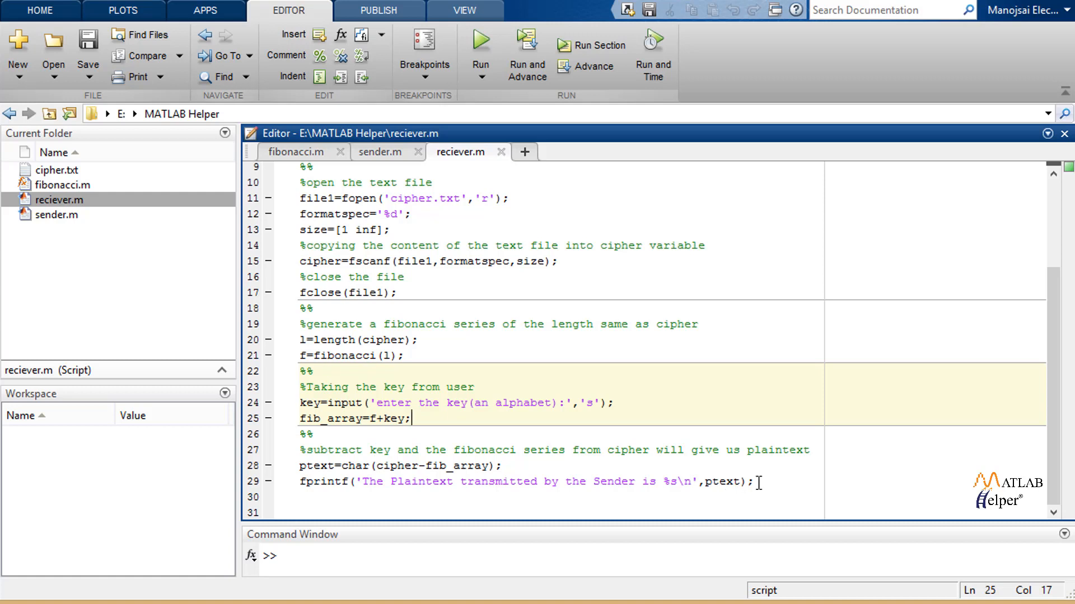
{"action": "mouse_move", "coordinate": [792, 483]}
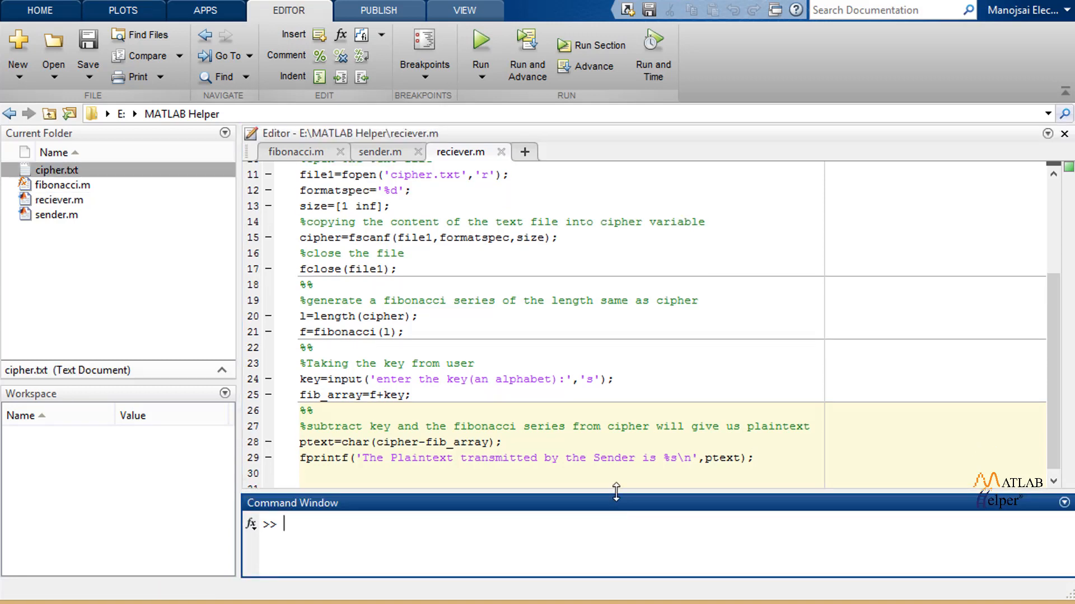
Run sender with plaintext 'MATLAB Helper' and key 'c', writing the cipher to cipher.txt.
{"action": "left_click_drag", "start_coordinate": [616, 492], "coordinate": [615, 241]}
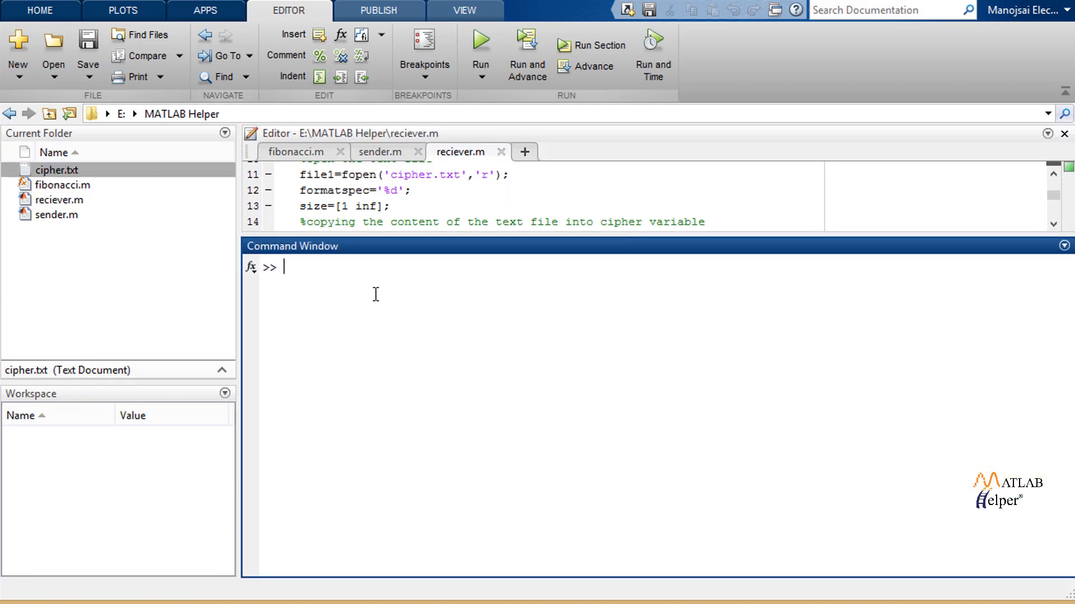
{"action": "type", "text": "sen"}
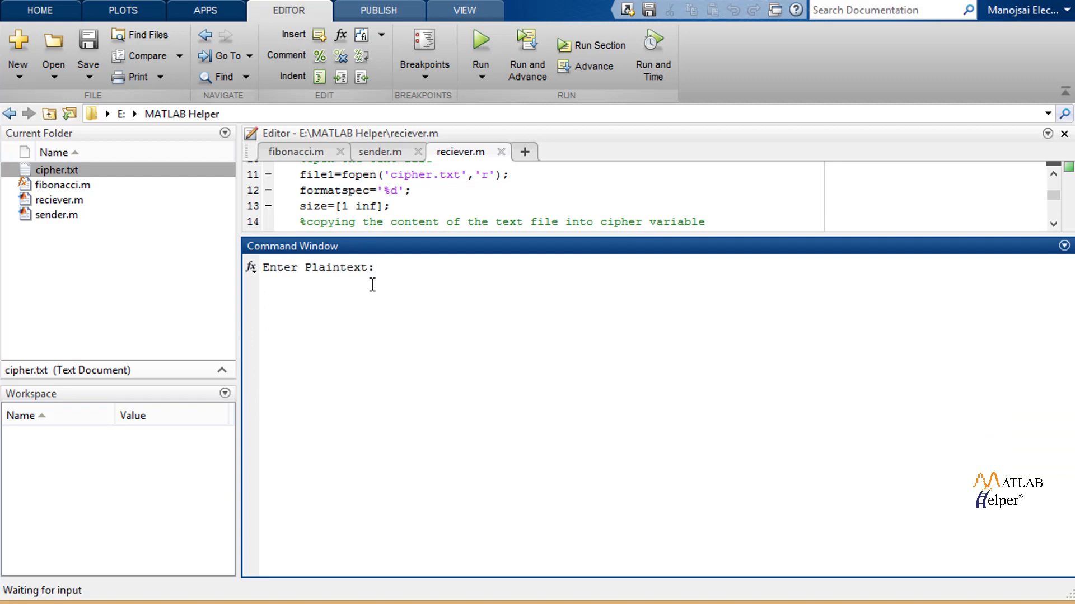
{"action": "type", "text": "M"}
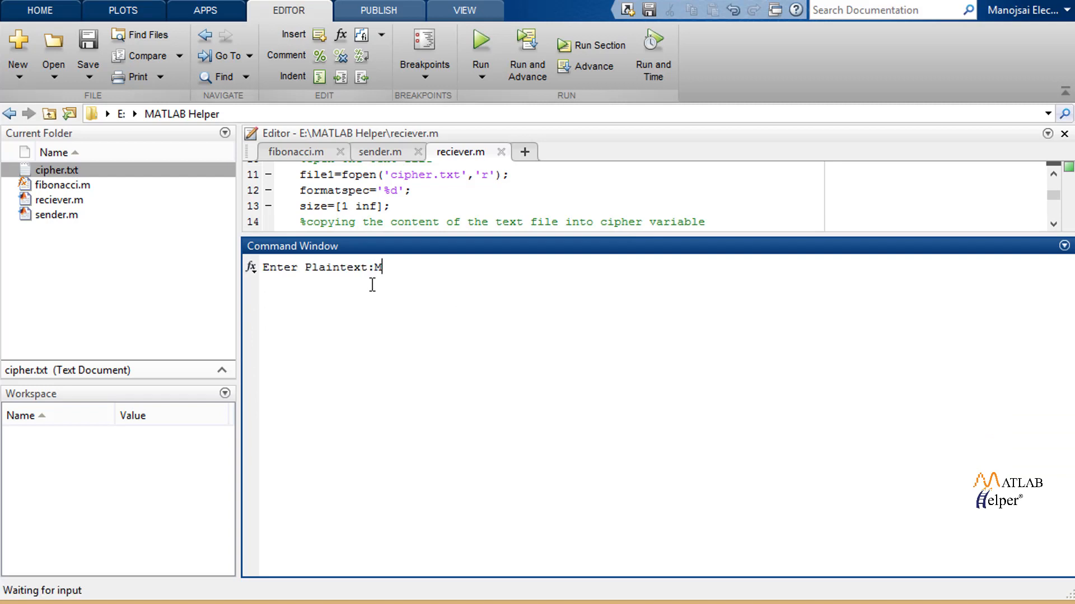
{"action": "type", "text": "ATLAB Helper"}
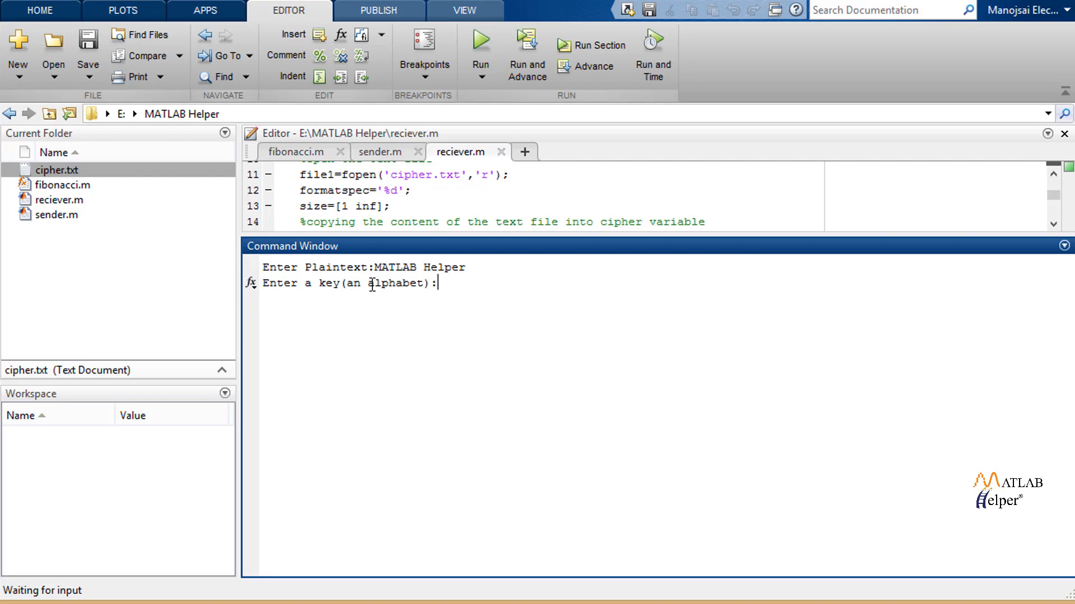
{"action": "type", "text": "c"}
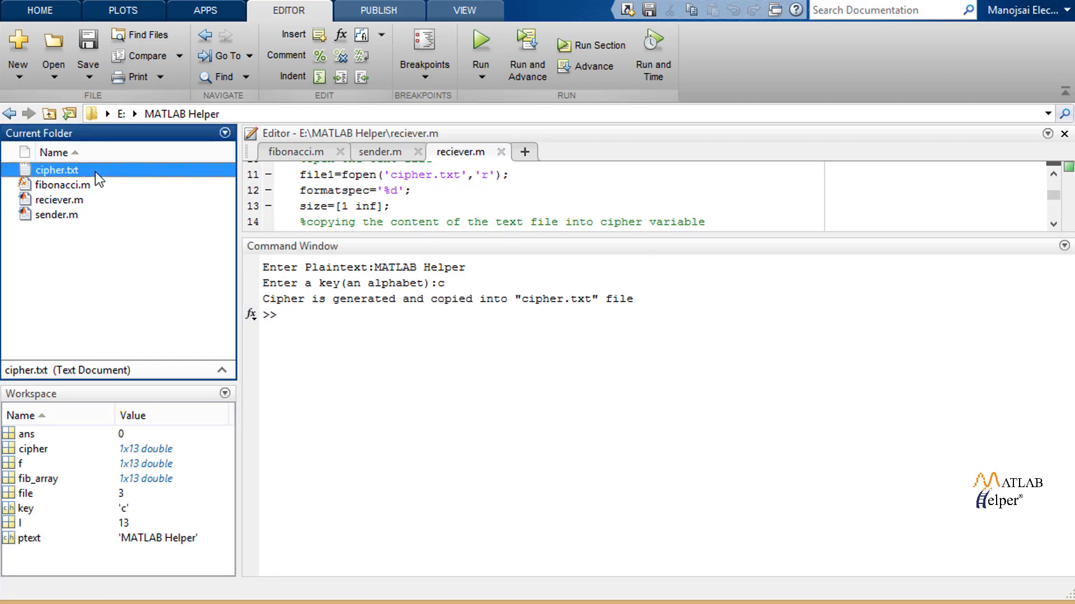
View the thirteen cipher integers in cipher.txt, then clear all workspace variables.
{"action": "double_click", "coordinate": [53, 169]}
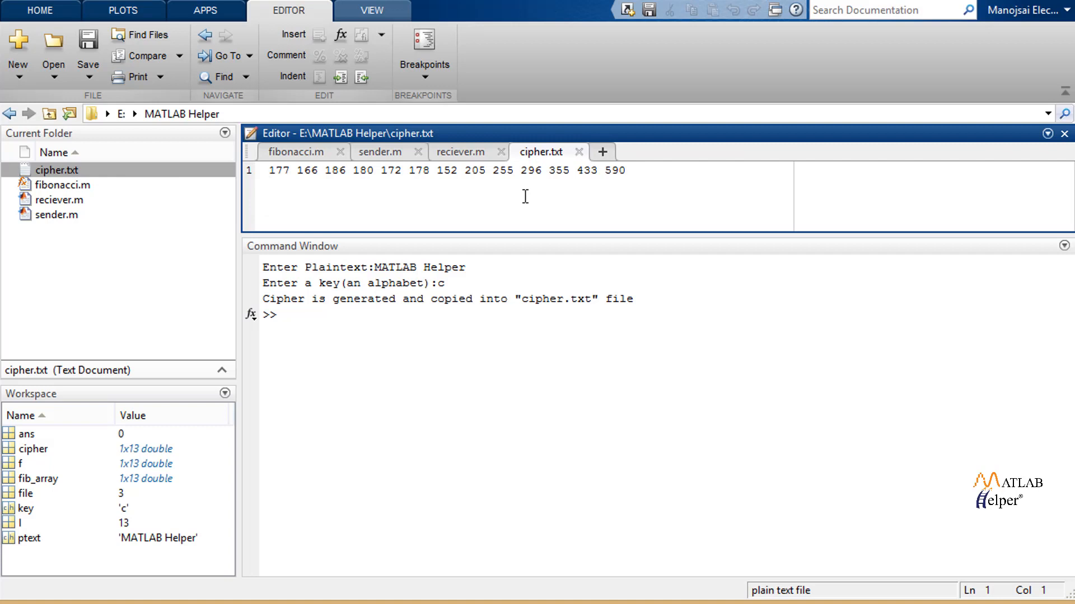
{"action": "mouse_move", "coordinate": [648, 276]}
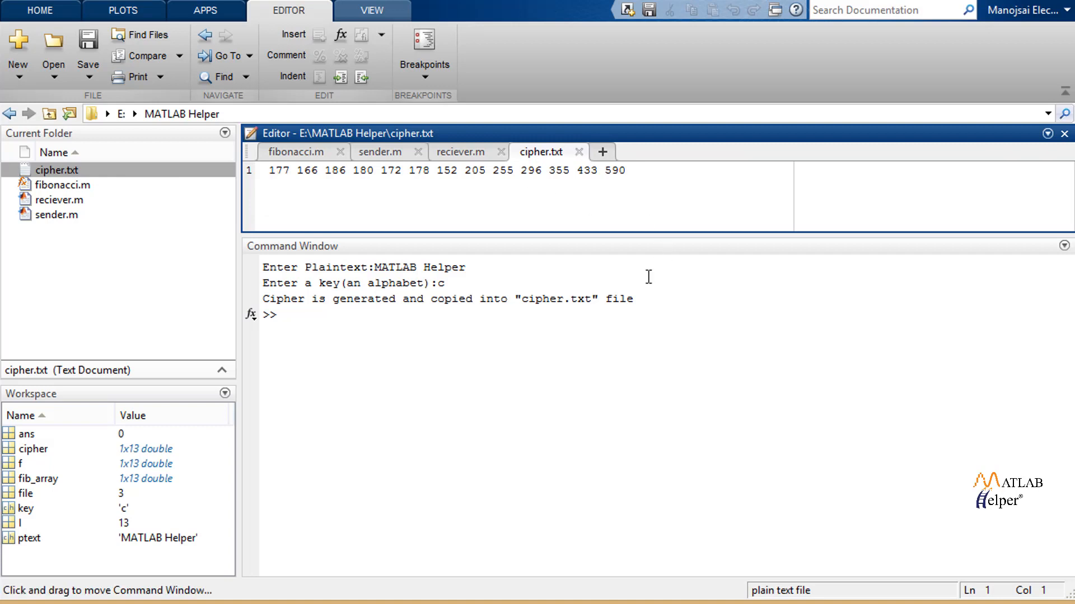
{"action": "type", "text": "c"}
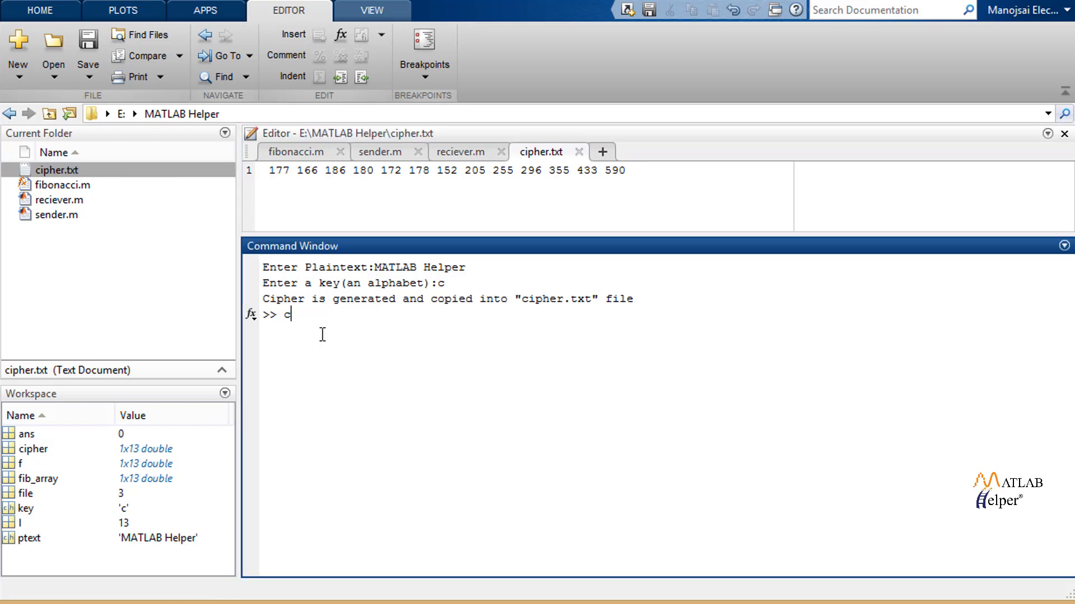
{"action": "type", "text": "lear a"}
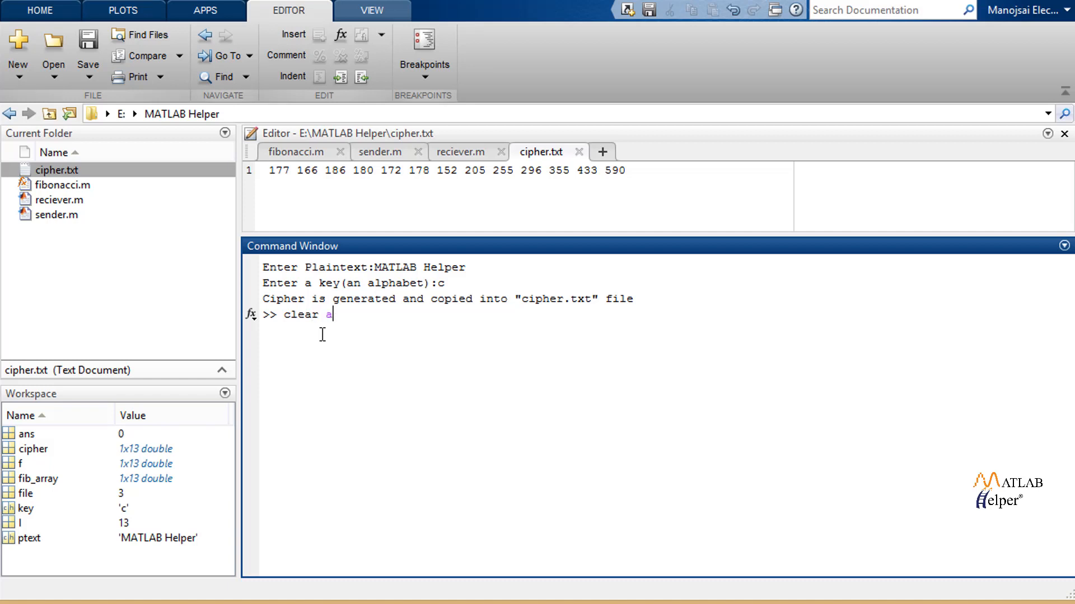
{"action": "key", "text": "Enter"}
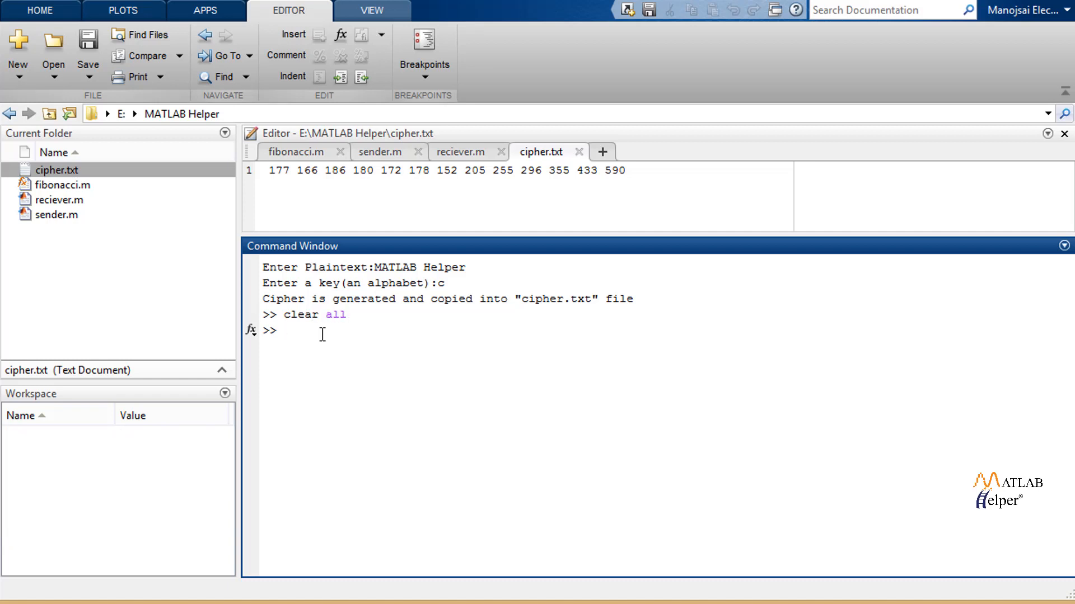
Run reciever with key 'c', recovering the plaintext 'MATLAB Helper'.
{"action": "type", "text": "rec"}
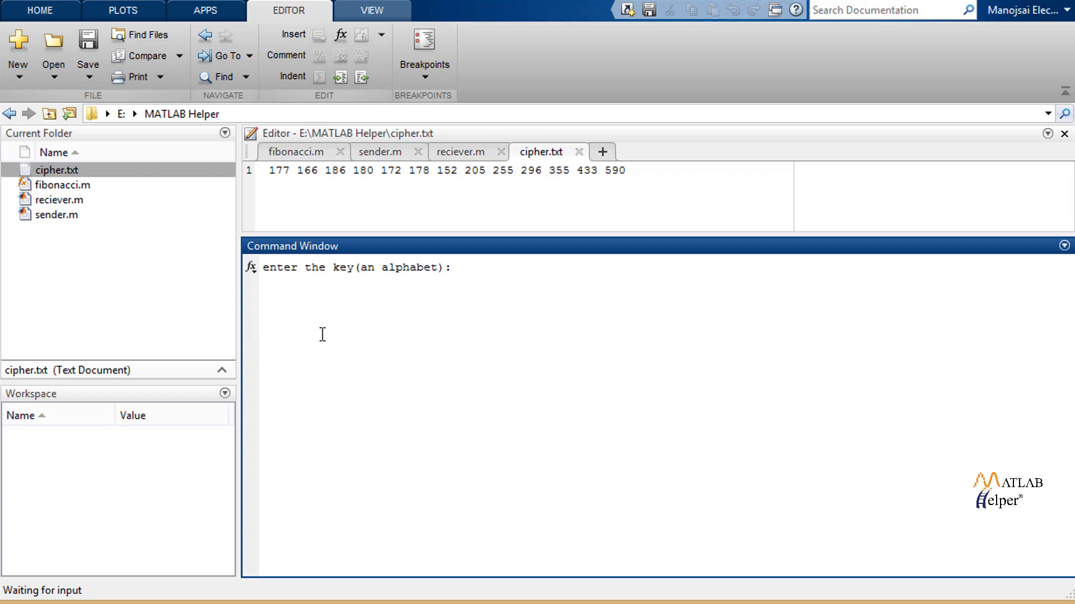
{"action": "type", "text": "c"}
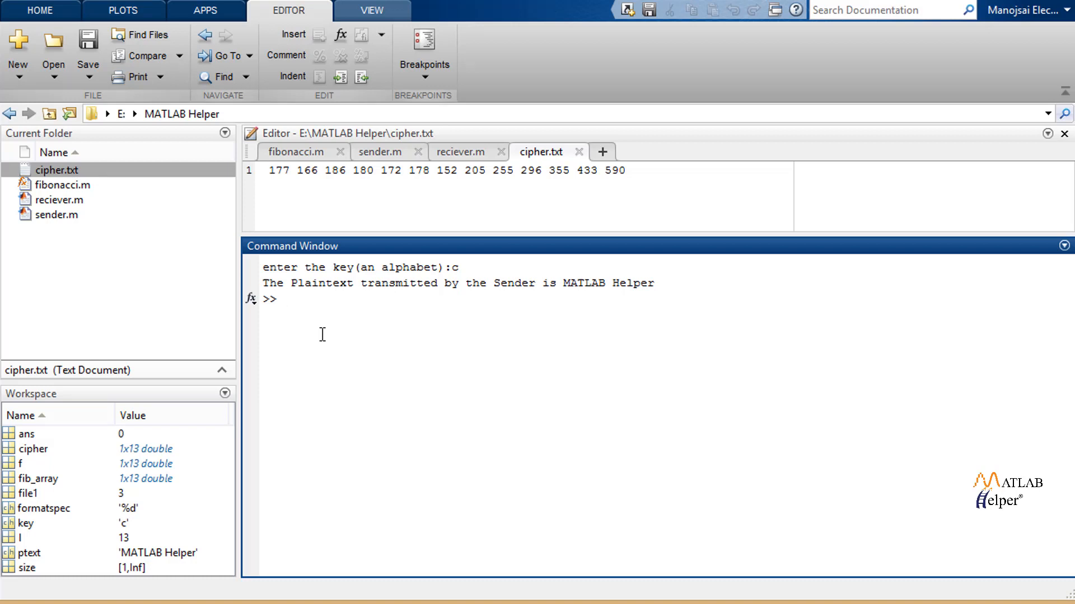
{"action": "type", "text": "r"}
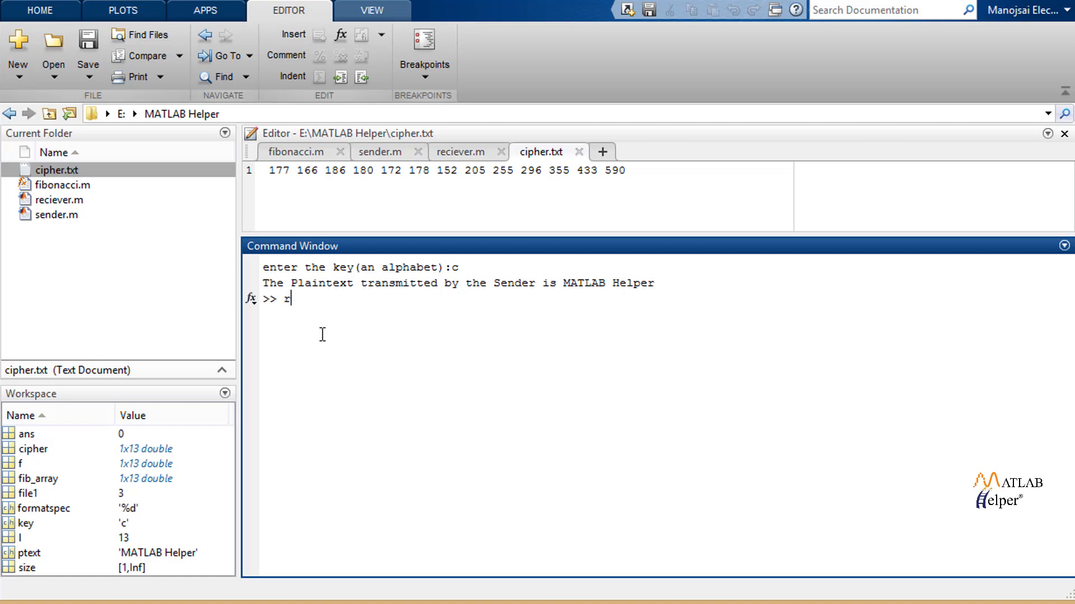
Run reciever with wrong key 'k' giving garbled text, then with key 'c' recovering 'MATLAB Helper'.
{"action": "type", "text": "ecieve"}
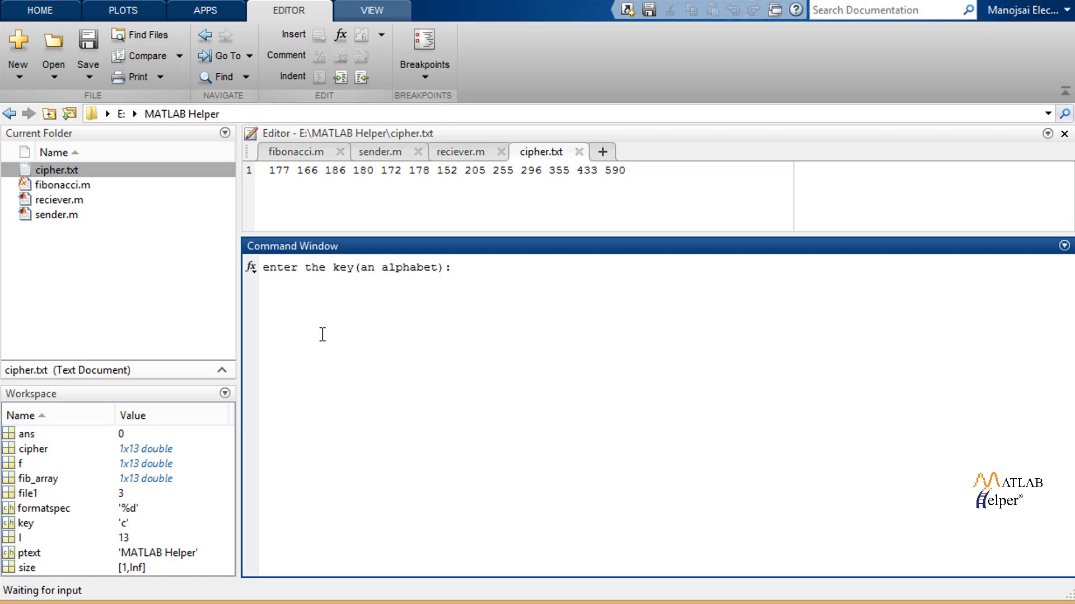
{"action": "type", "text": "k"}
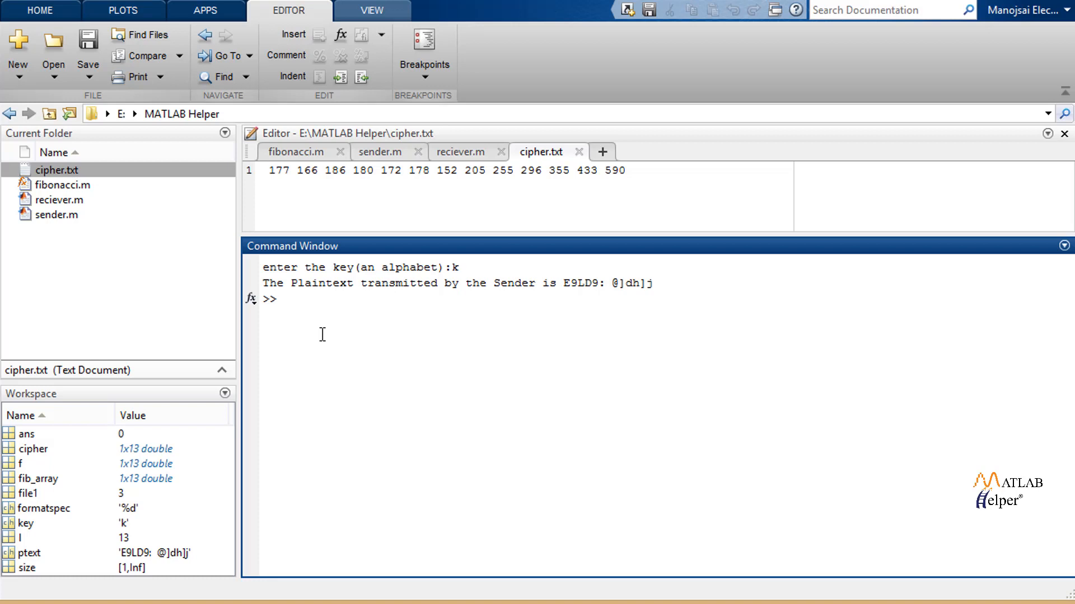
{"action": "type", "text": "re"}
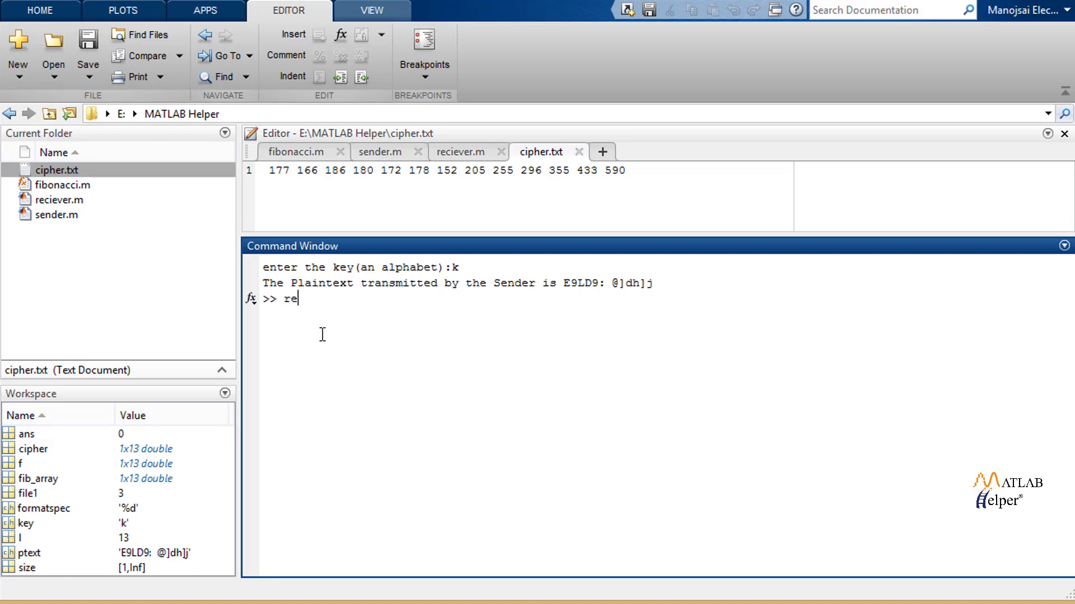
{"action": "type", "text": "ciever"}
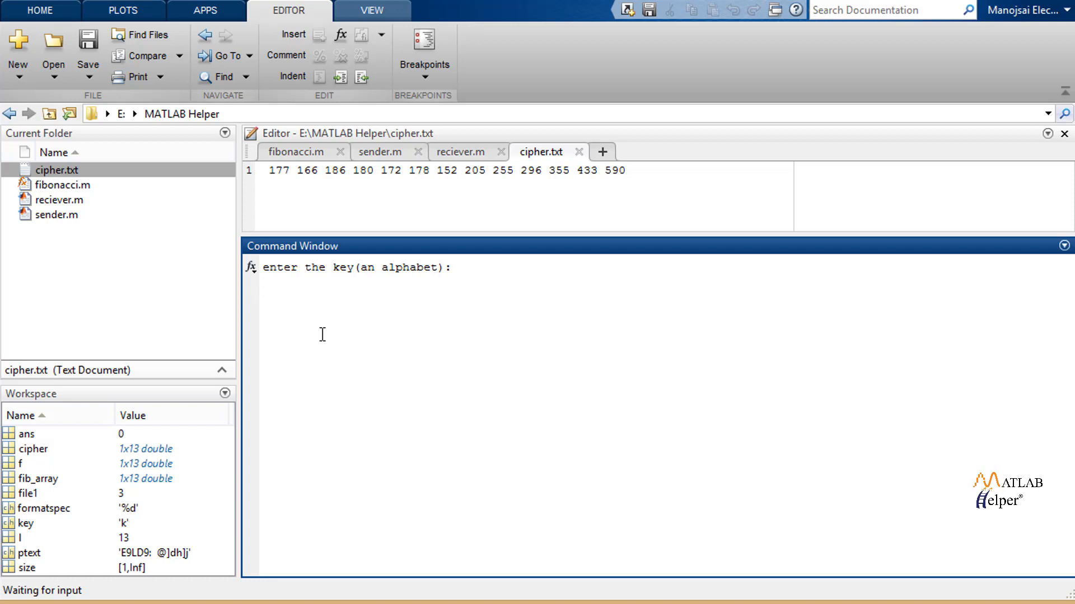
{"action": "type", "text": "c"}
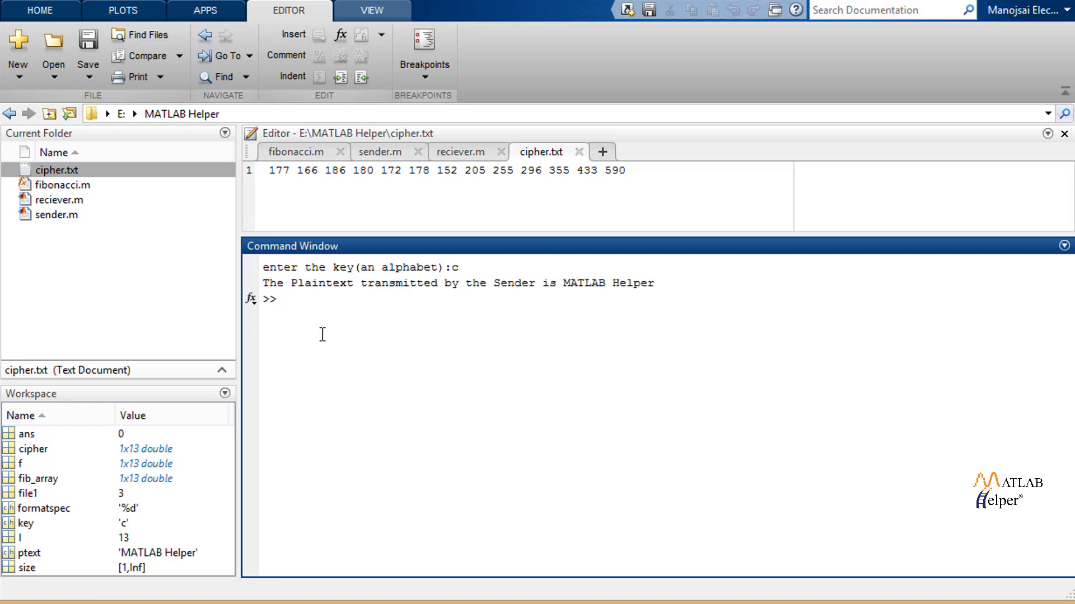